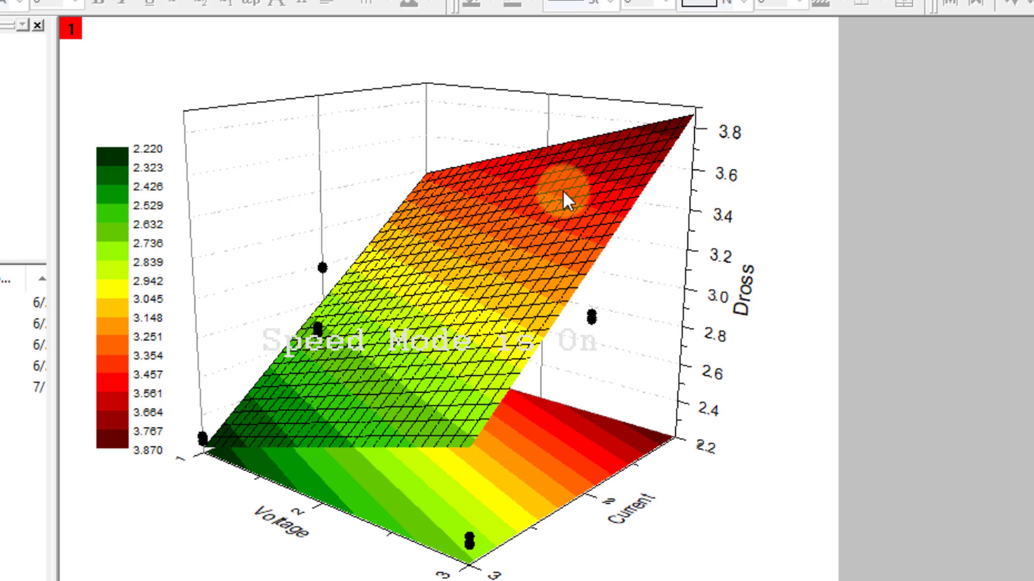
{"action": "mouse_move", "coordinate": [452, 209]}
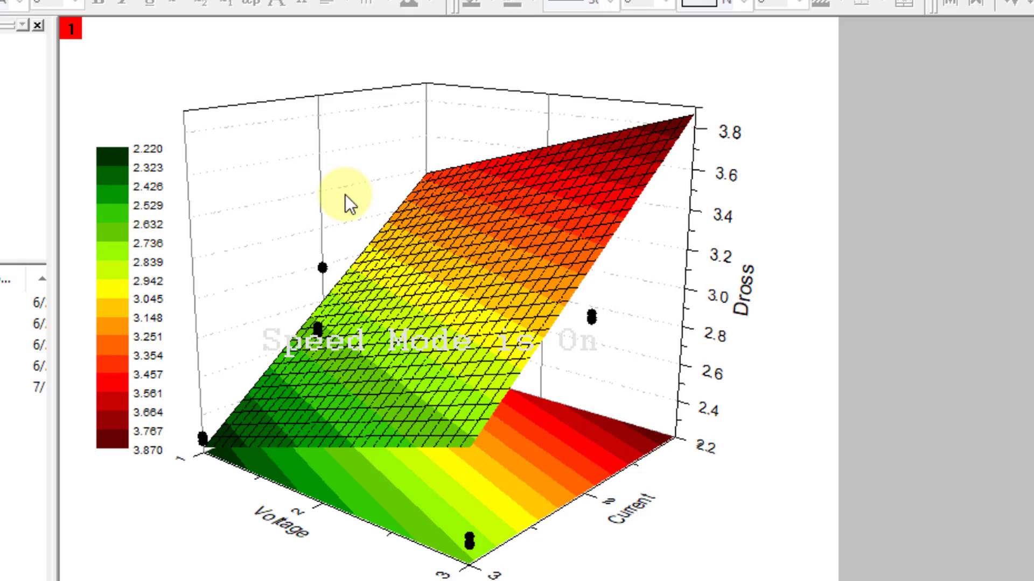
- Open the X Axis - Layer 1 dialog from the 3D plot's axis context menu
{"action": "right_click", "coordinate": [348, 203]}
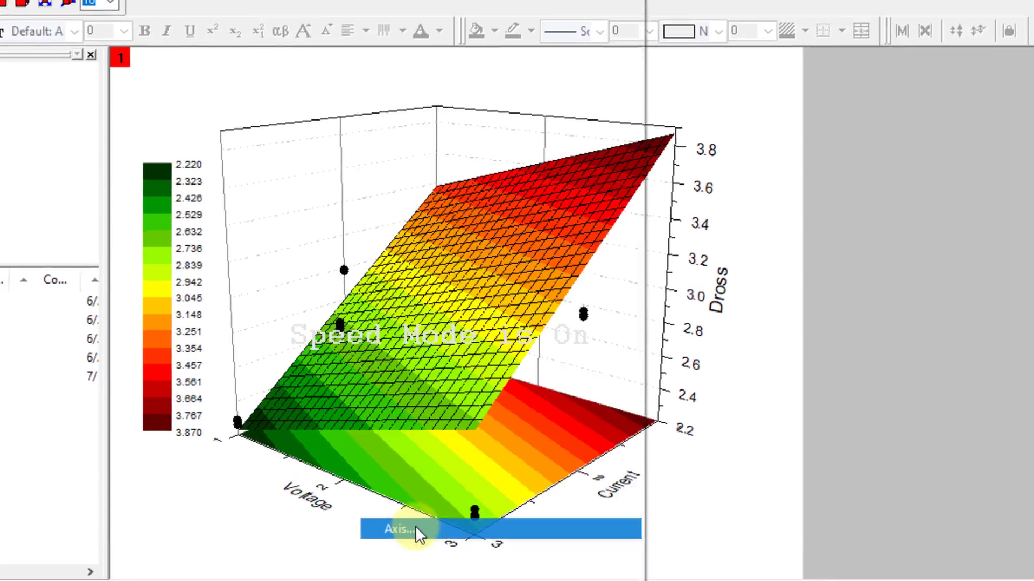
{"action": "left_click", "coordinate": [400, 529]}
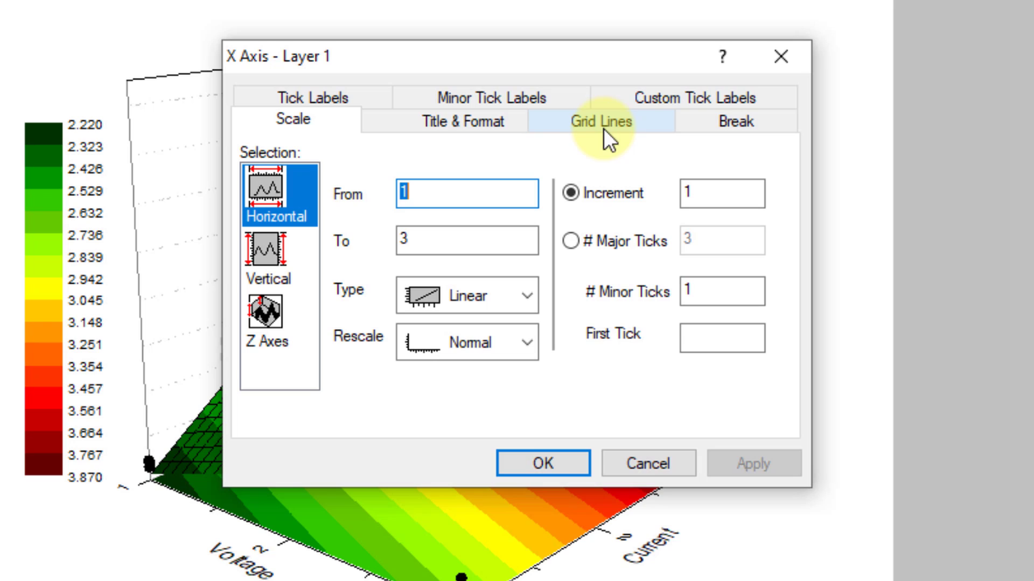
- Uncheck Major Grids for the vertical and horizontal axes, then show the Z axis grid settings
{"action": "left_click", "coordinate": [602, 121]}
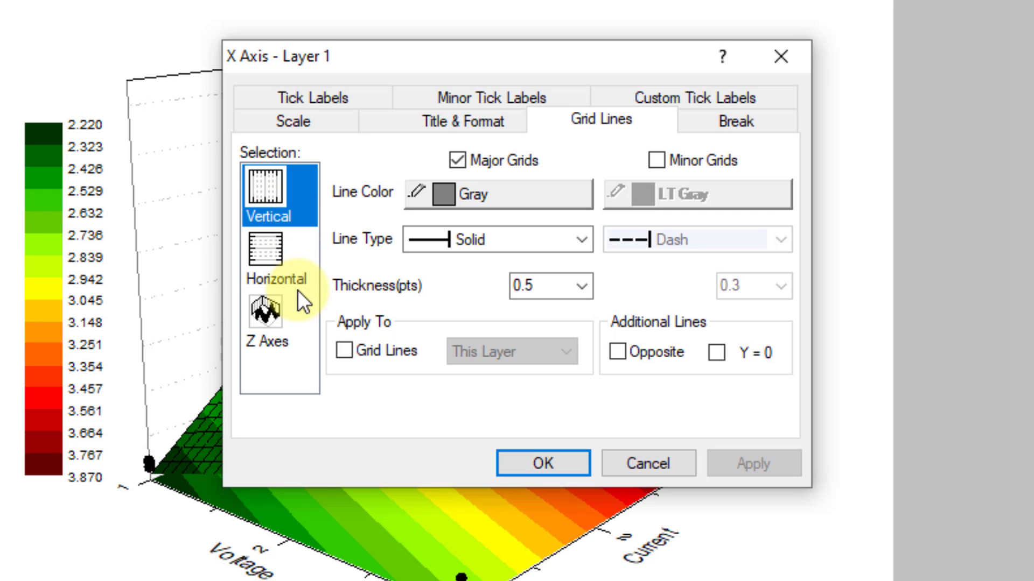
{"action": "mouse_move", "coordinate": [285, 347]}
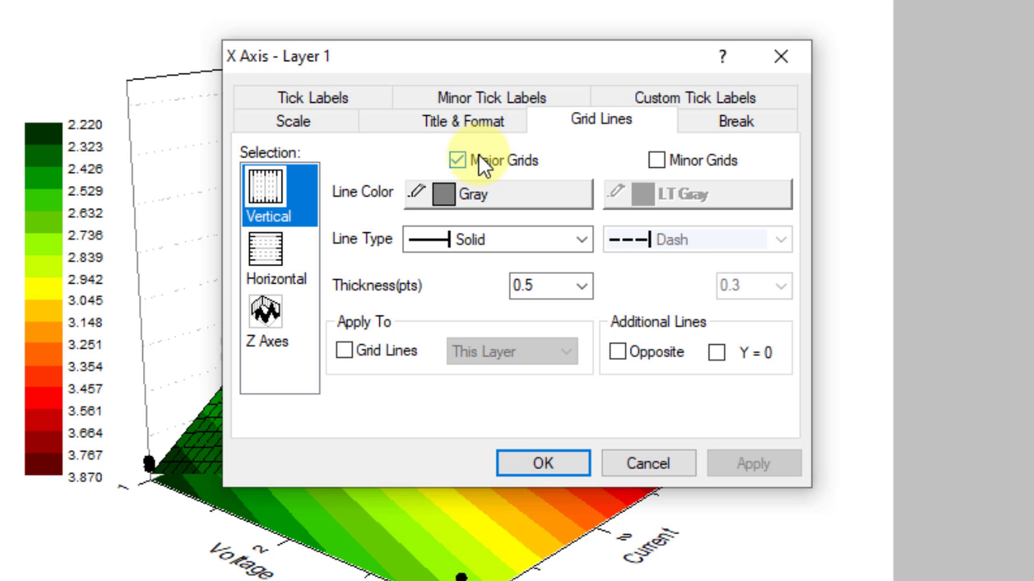
{"action": "left_click", "coordinate": [457, 160]}
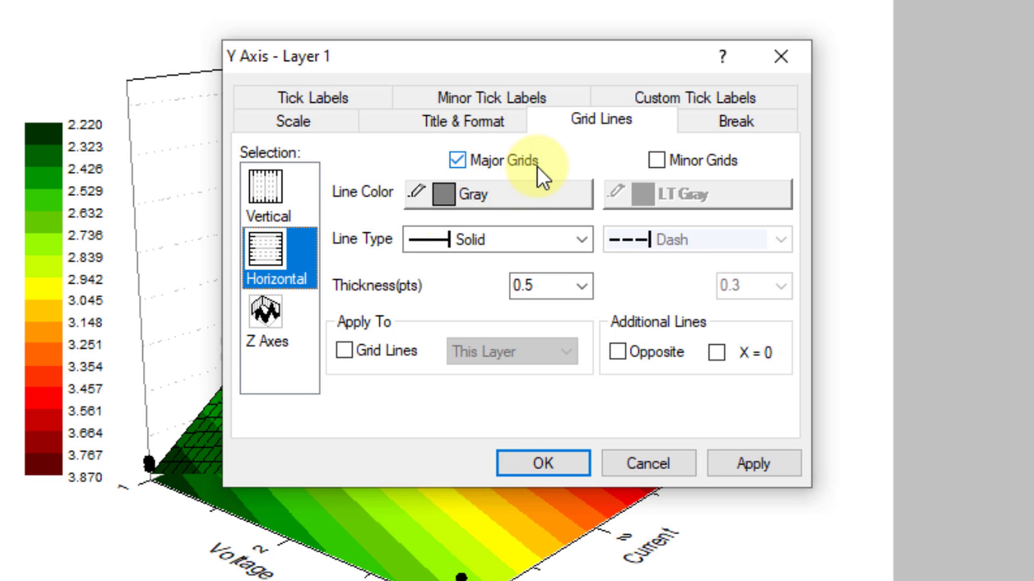
{"action": "left_click", "coordinate": [267, 318]}
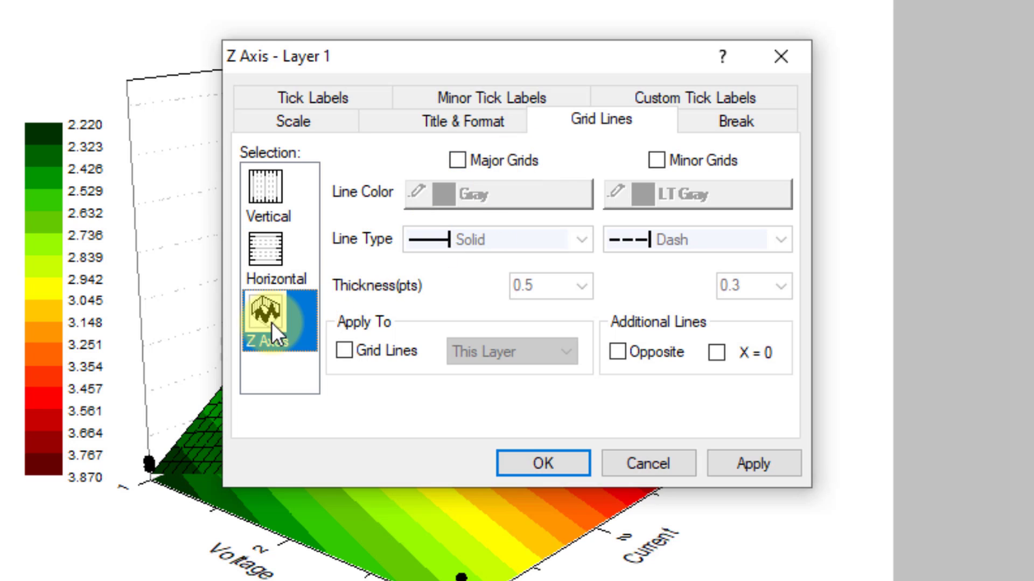
{"action": "left_click", "coordinate": [753, 464]}
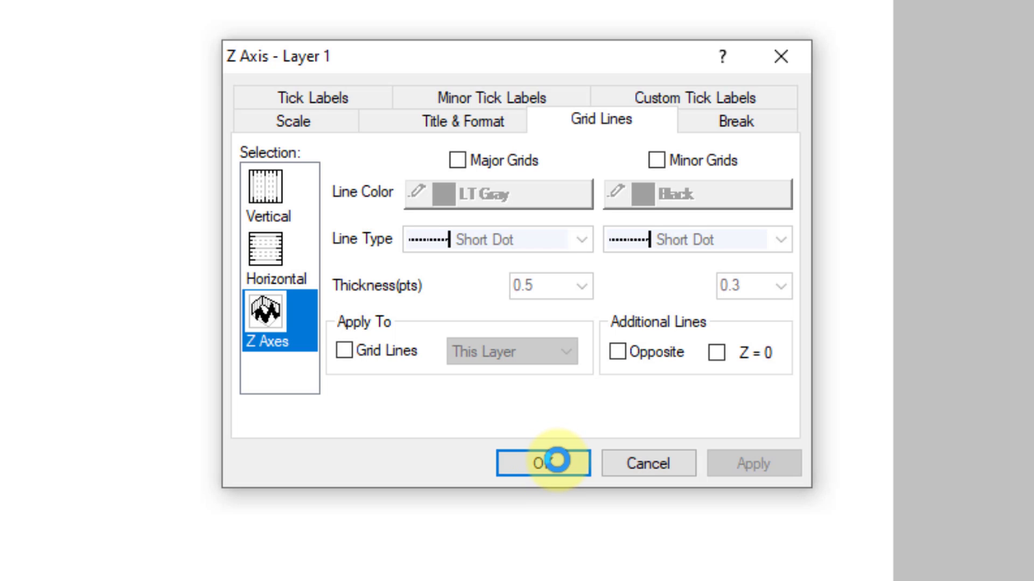
- Confirm the dialog so the Dross surface shows no grid lines on its walls
{"action": "left_click", "coordinate": [551, 463]}
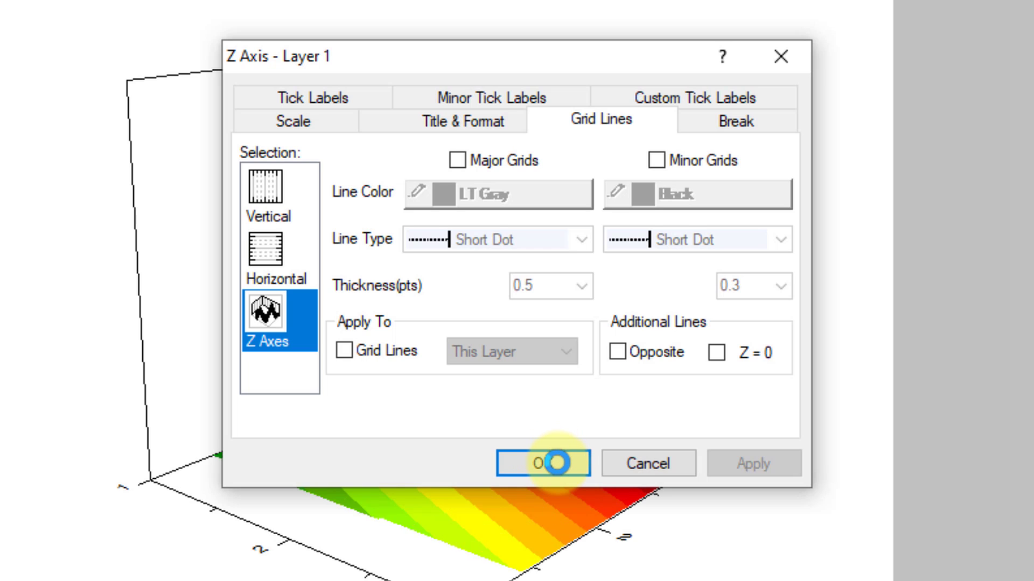
{"action": "left_click", "coordinate": [554, 464]}
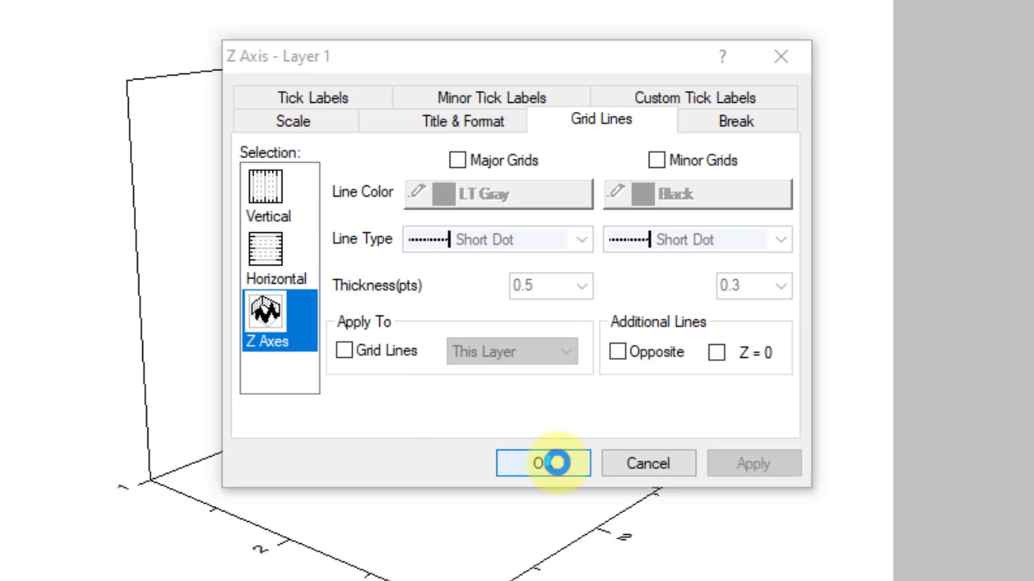
{"action": "left_click", "coordinate": [554, 463]}
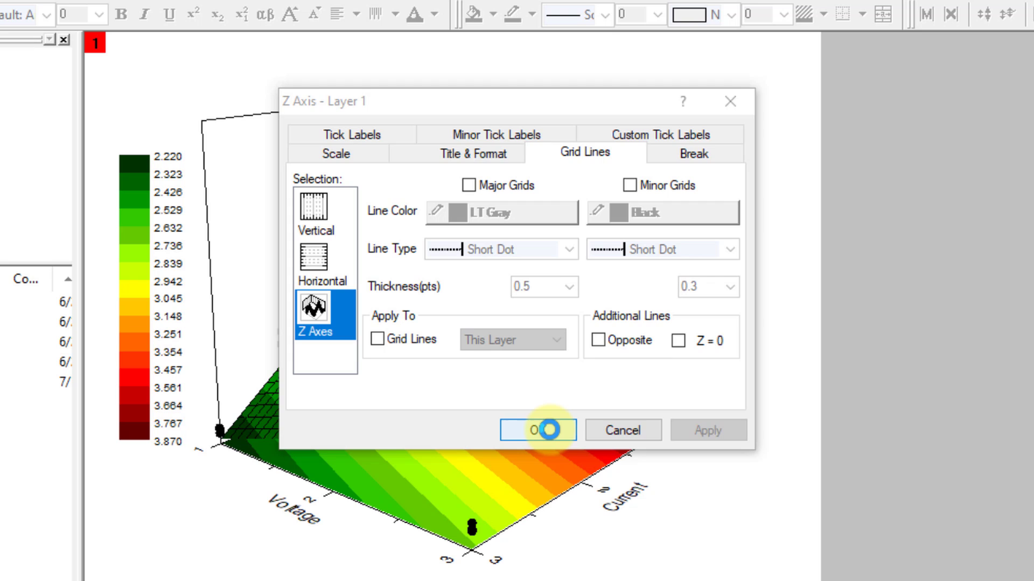
{"action": "left_click", "coordinate": [543, 430]}
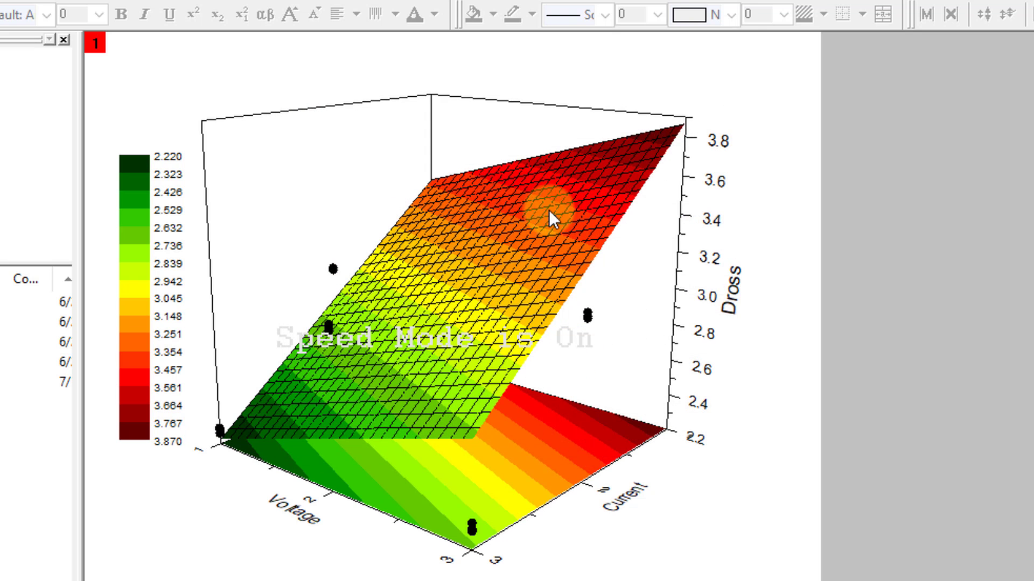
{"action": "mouse_move", "coordinate": [384, 234]}
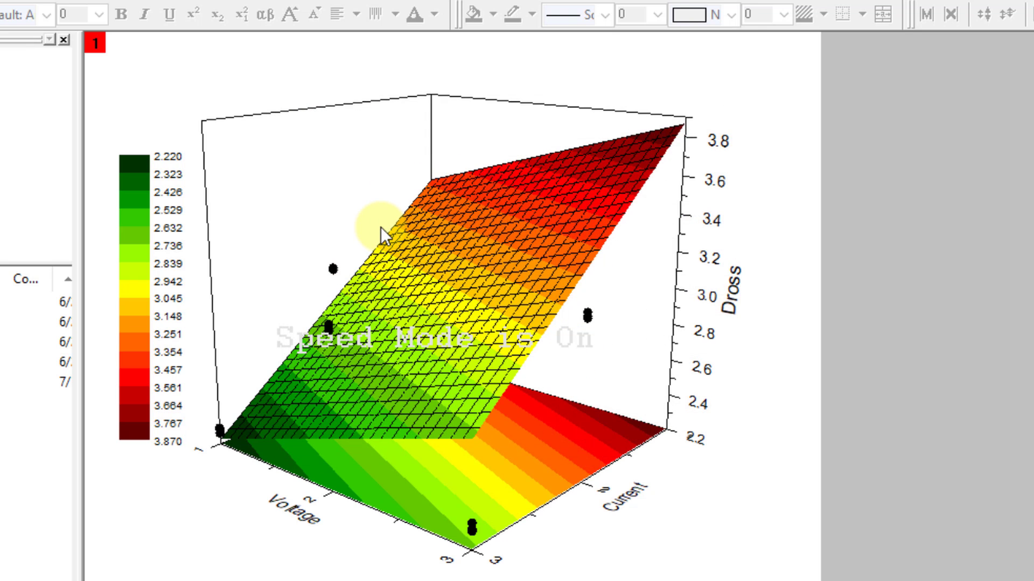